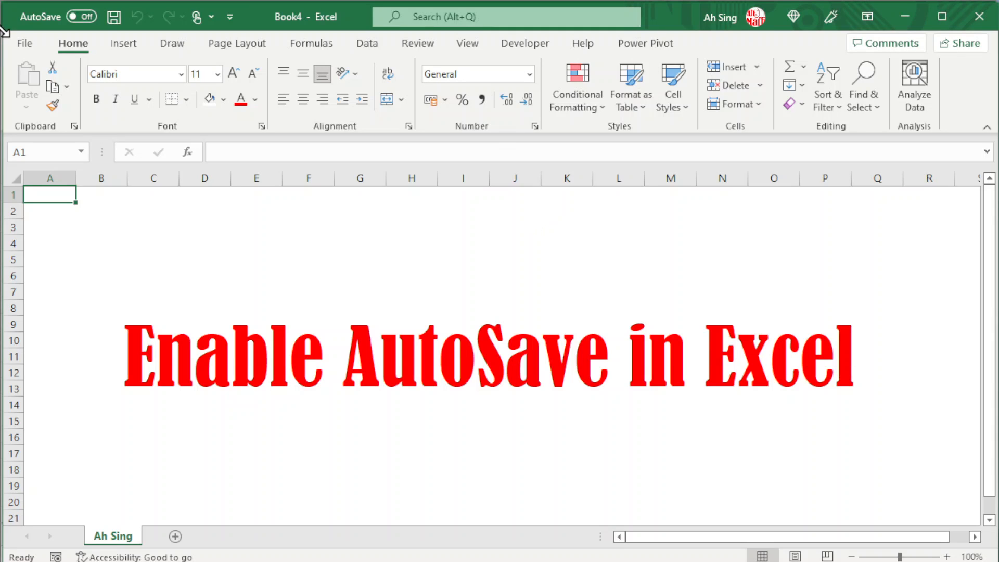
Show the Account page with the signed-in user, OneDrive service and Microsoft 365 subscription
left_click(24, 43)
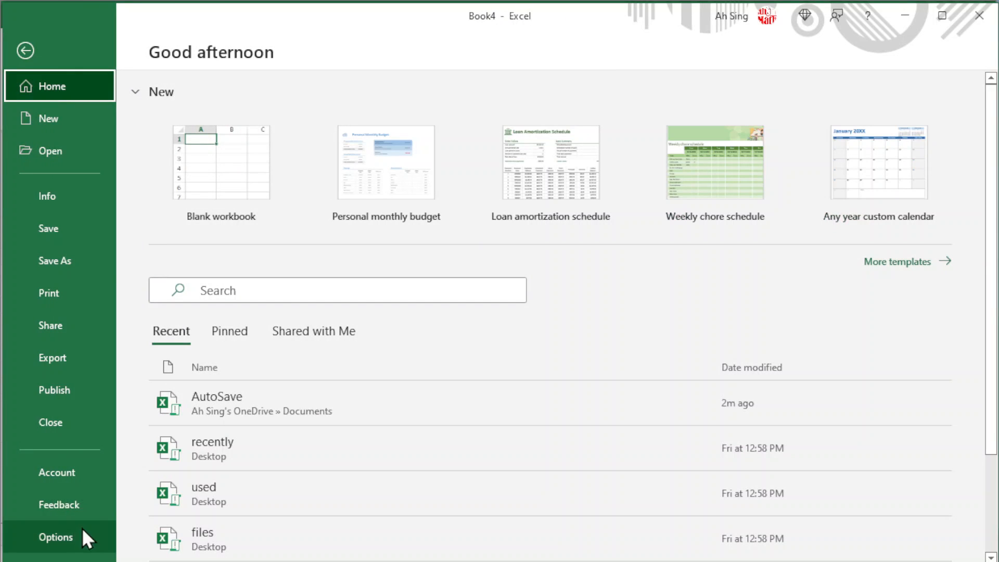
left_click(56, 473)
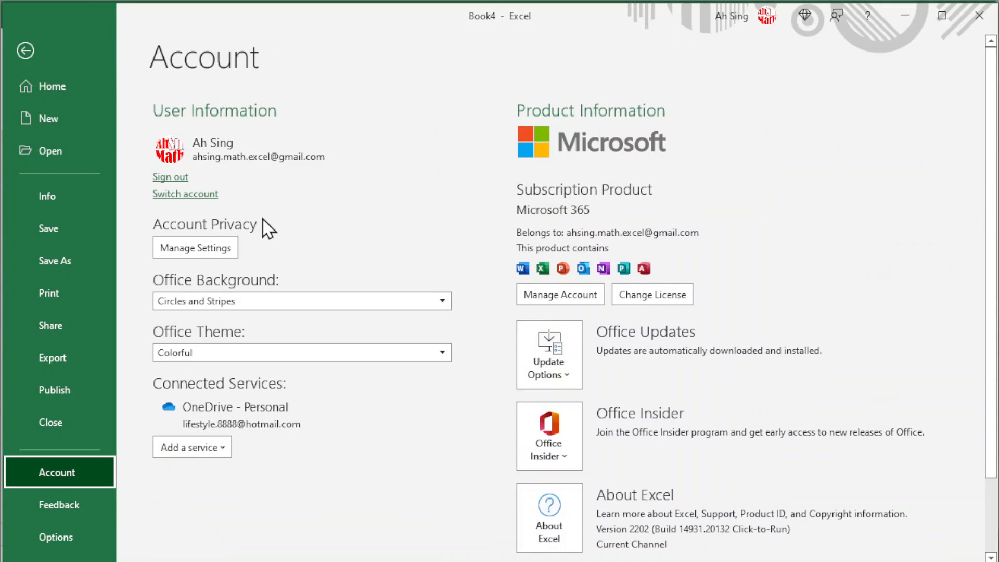
left_click(195, 248)
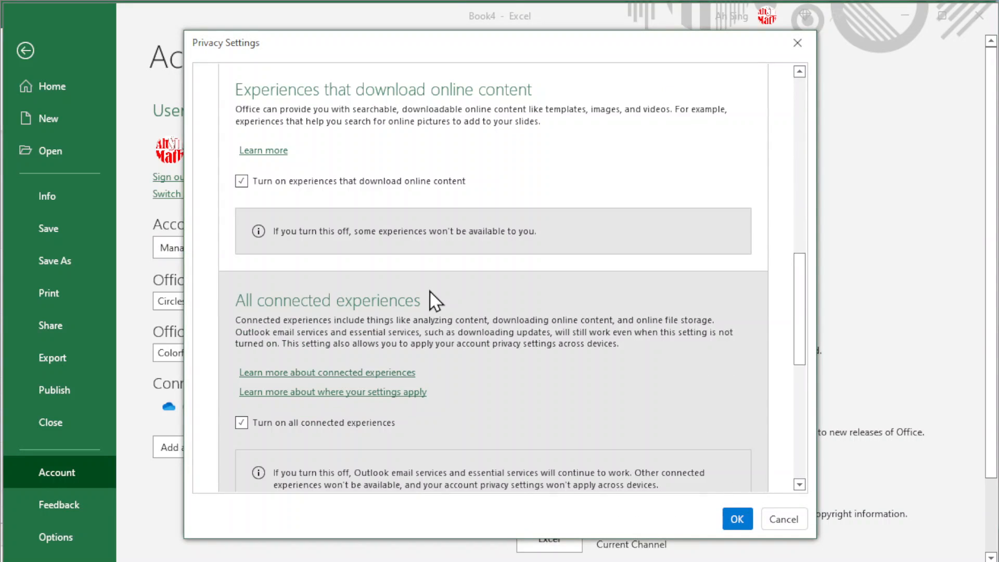
scroll("down", 3)
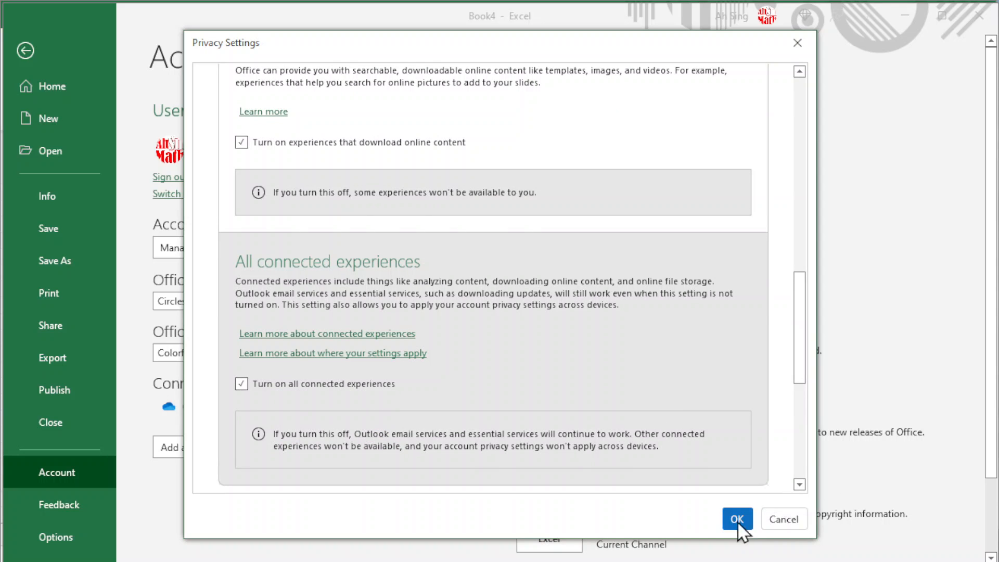
left_click(735, 518)
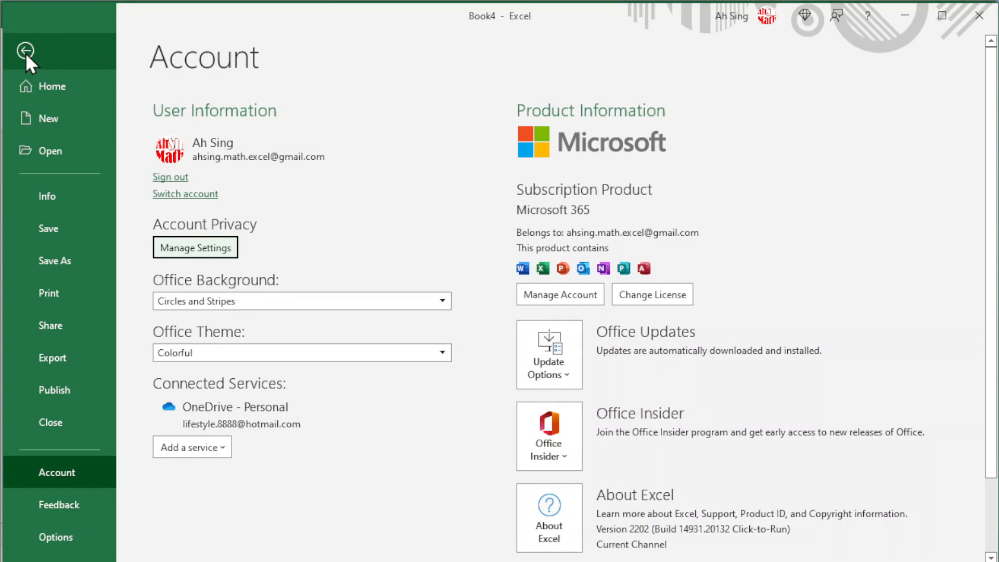
Turn AutoSave on, uploading the workbook to OneDrive - Personal under the name 'AutoSave'
left_click(25, 50)
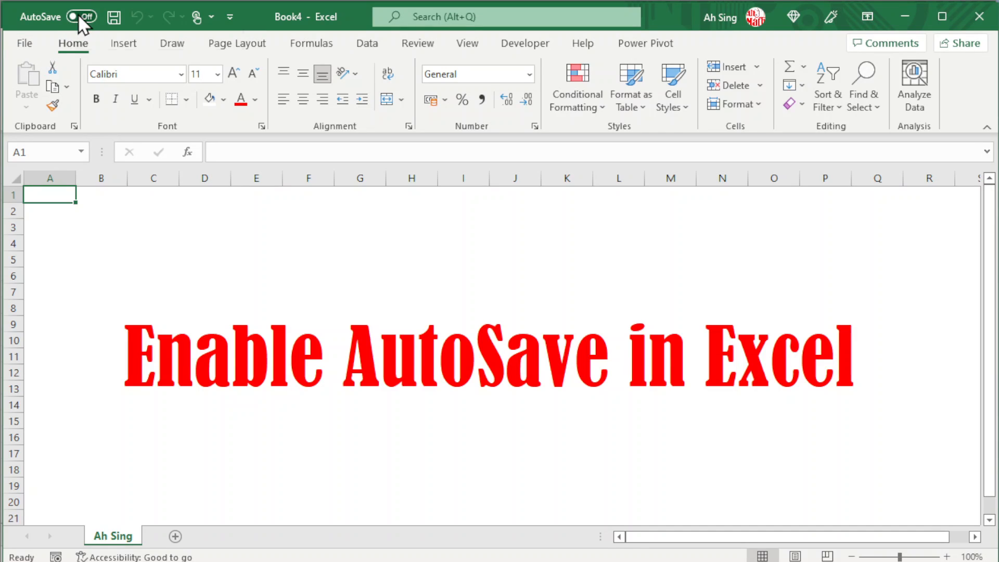
mouse_move(76, 17)
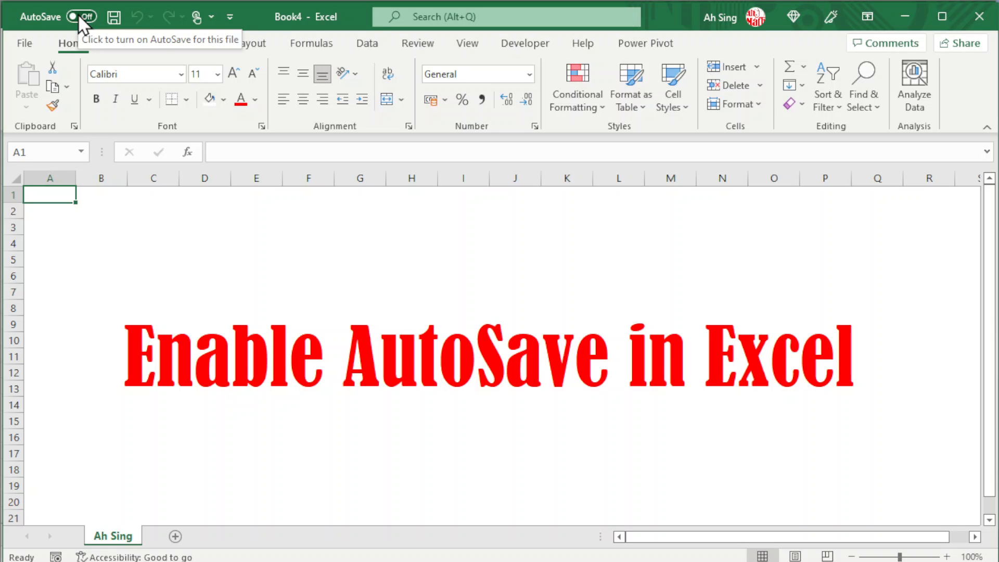
left_click(78, 16)
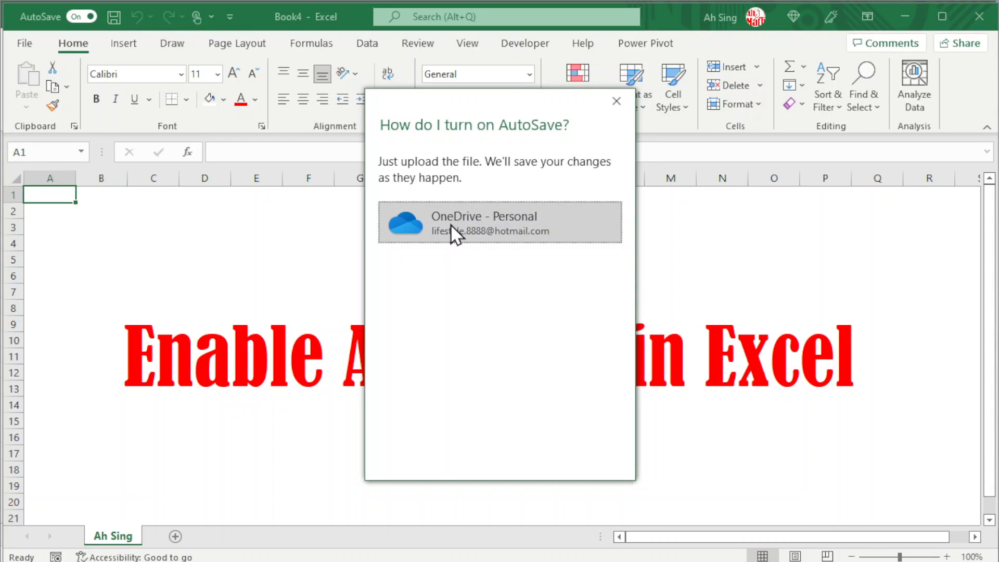
left_click(483, 222)
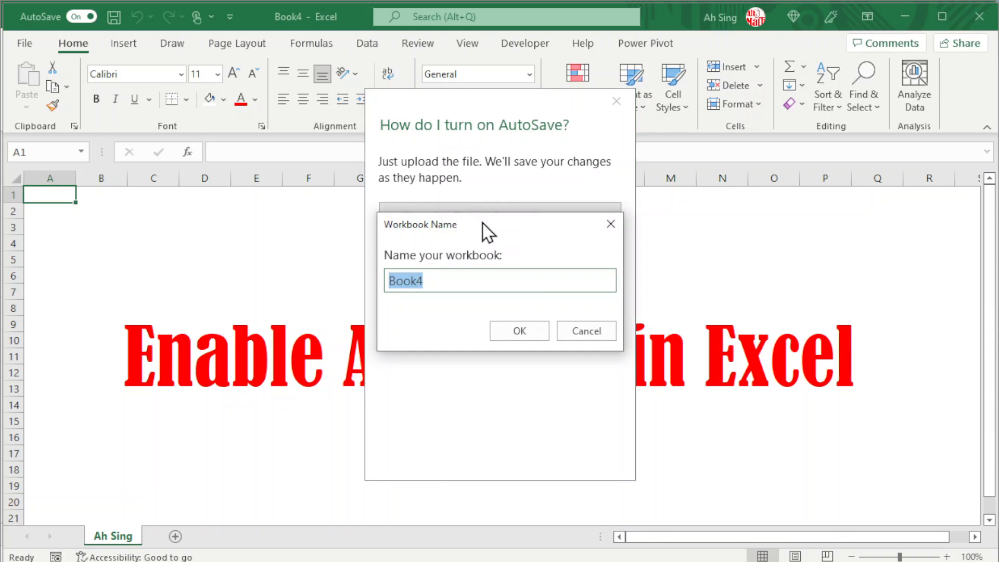
type("AutoSave")
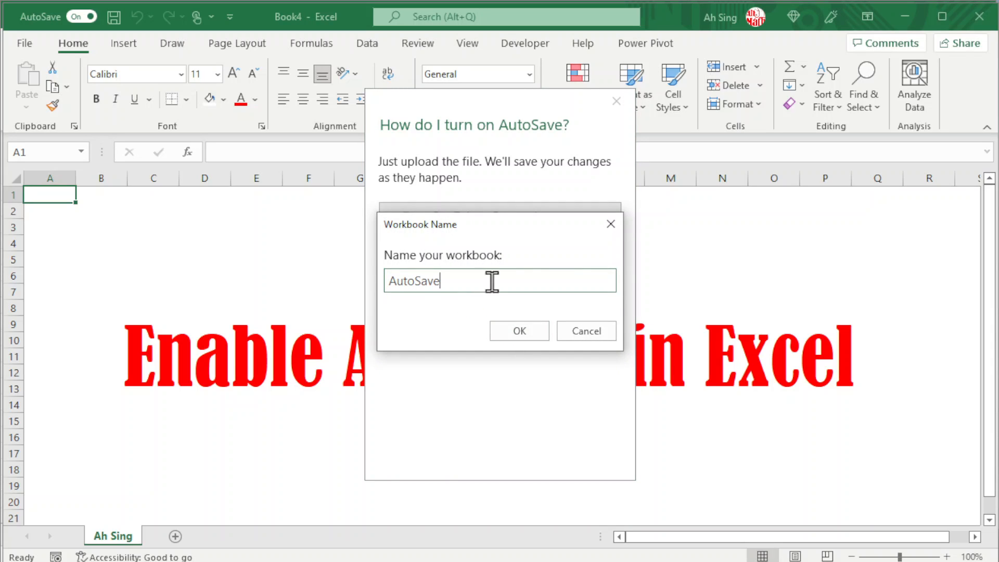
left_click(518, 331)
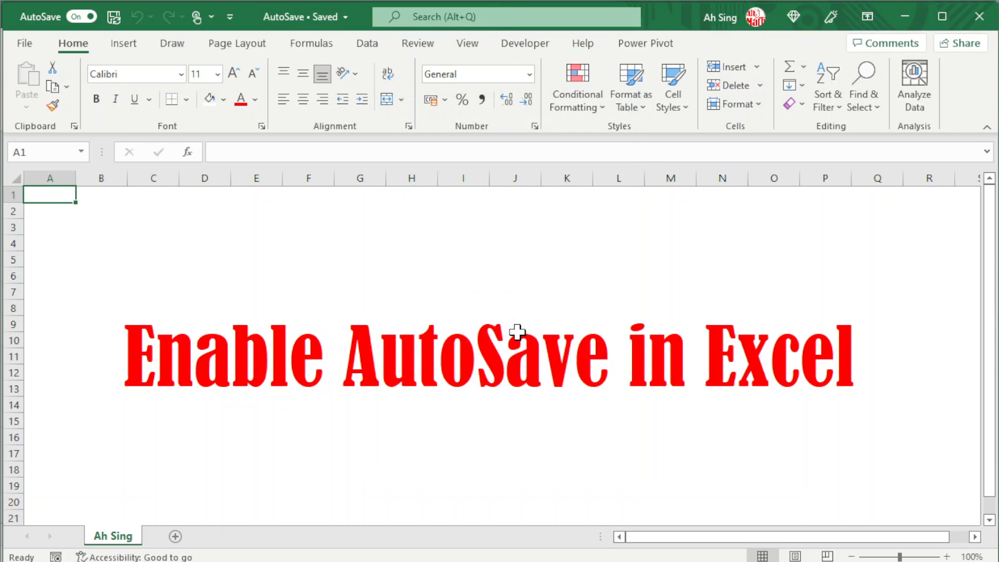
mouse_move(980, 18)
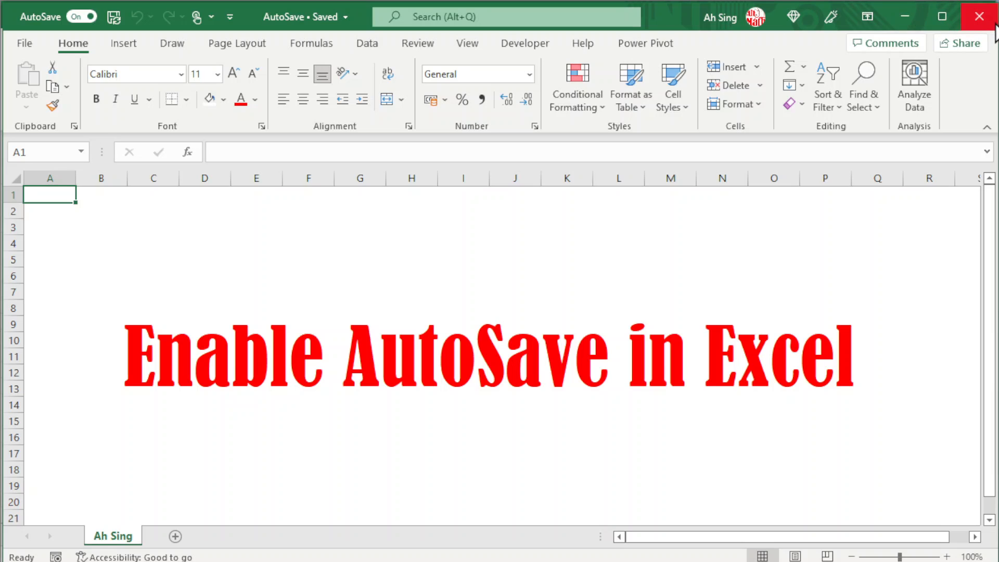
Close the AutoSave workbook and show the blank Book1's start page listing it among recent files
left_click(80, 16)
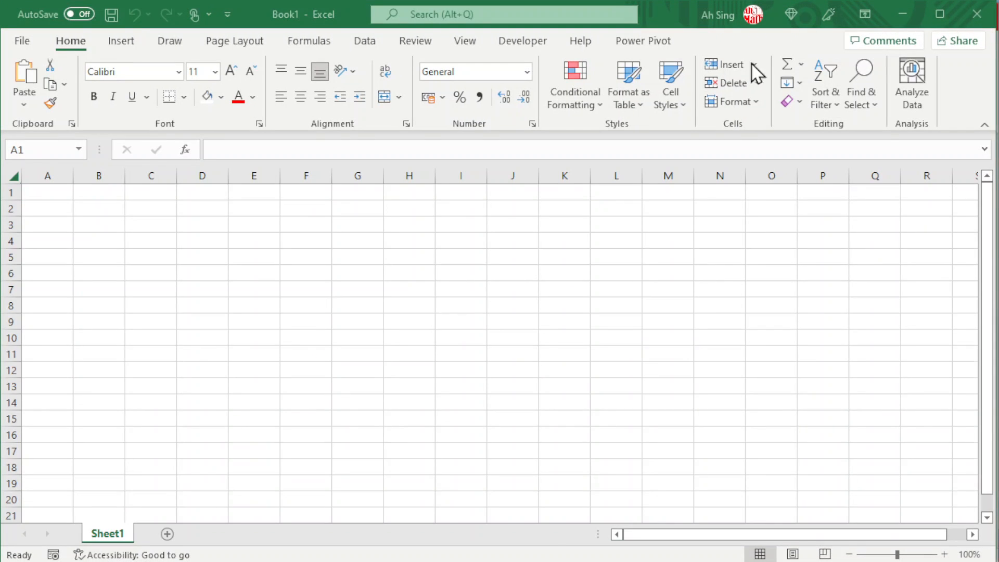
left_click(13, 176)
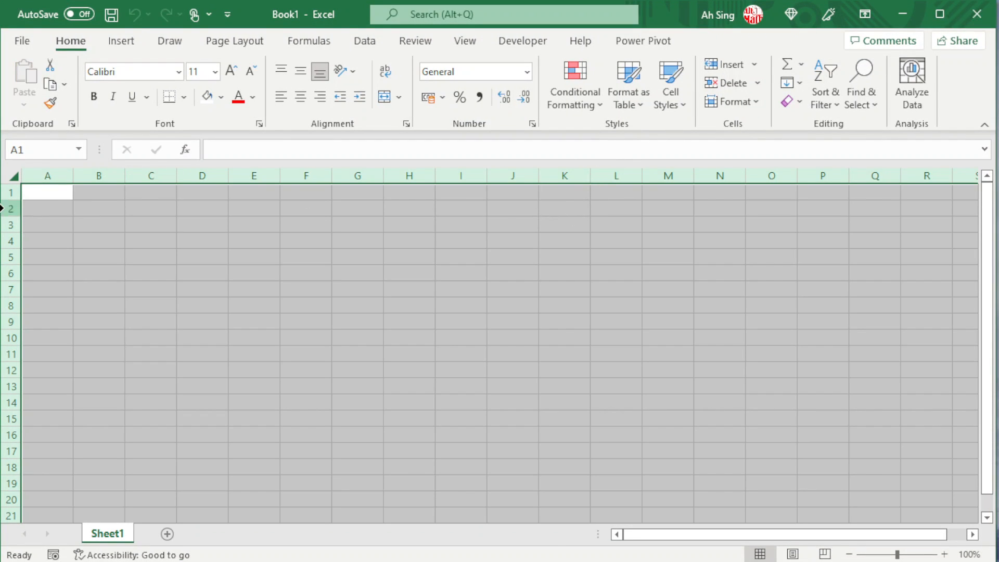
left_click(47, 192)
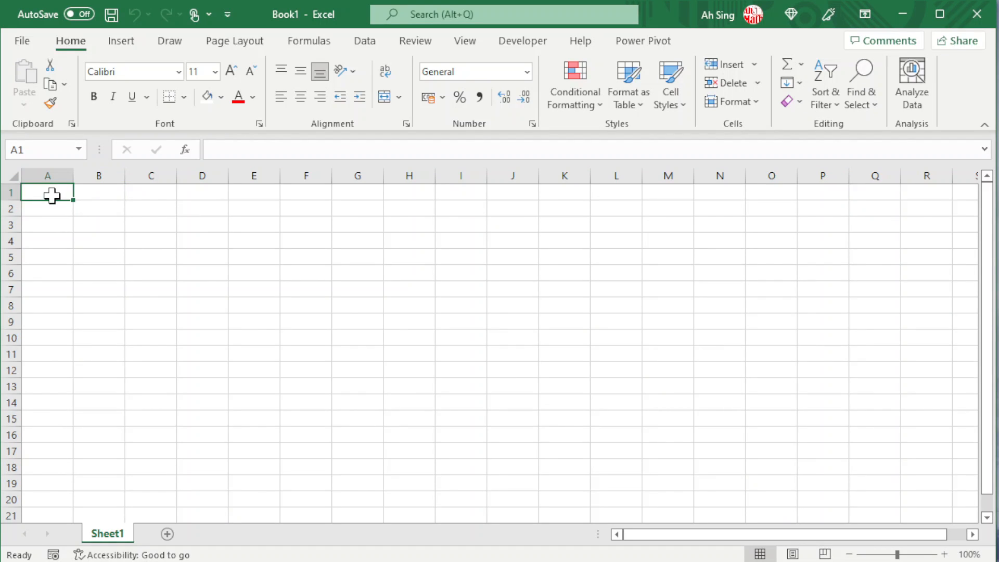
left_click(22, 41)
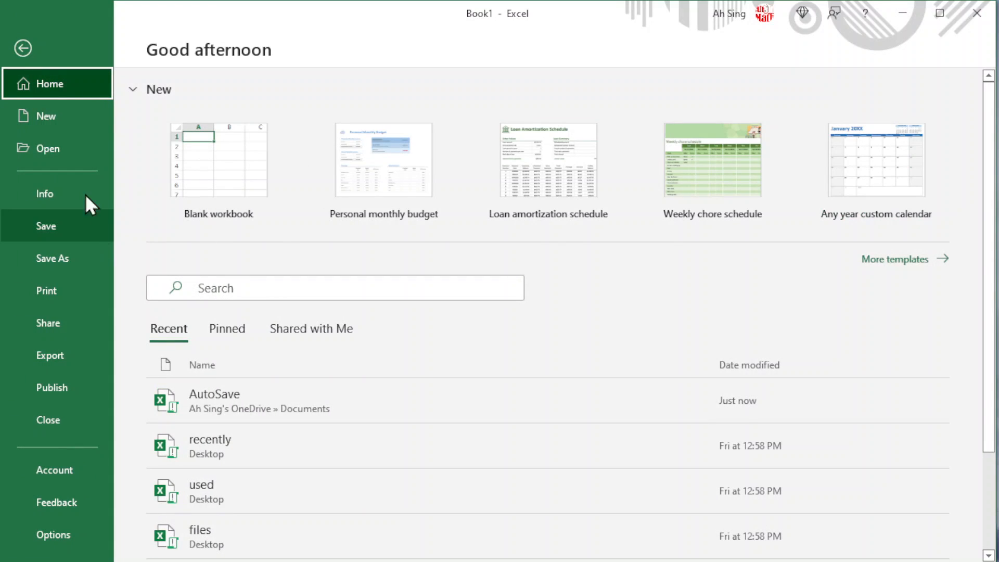
Reopen the AutoSave workbook from the OneDrive - Personal Documents folder
left_click(48, 148)
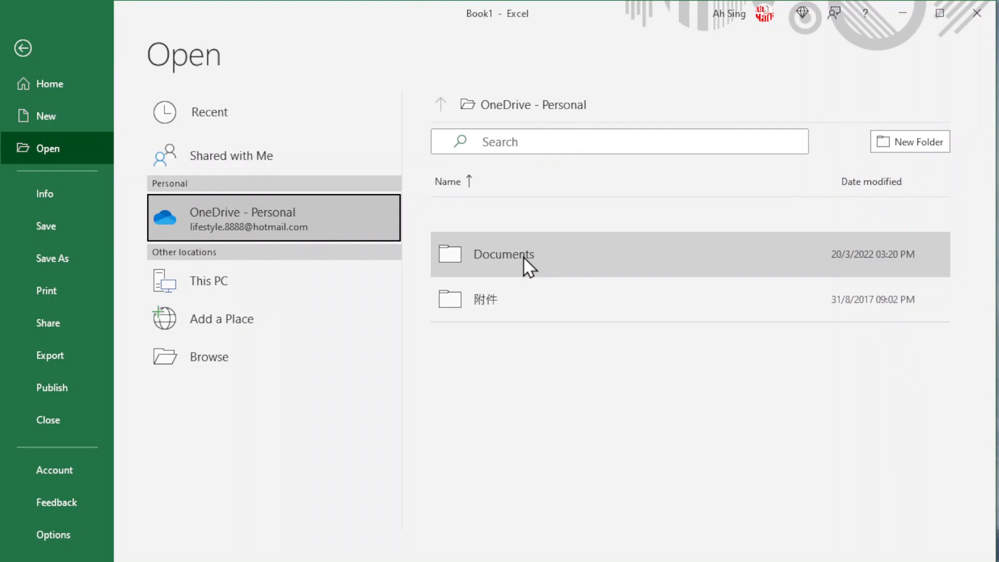
double_click(504, 254)
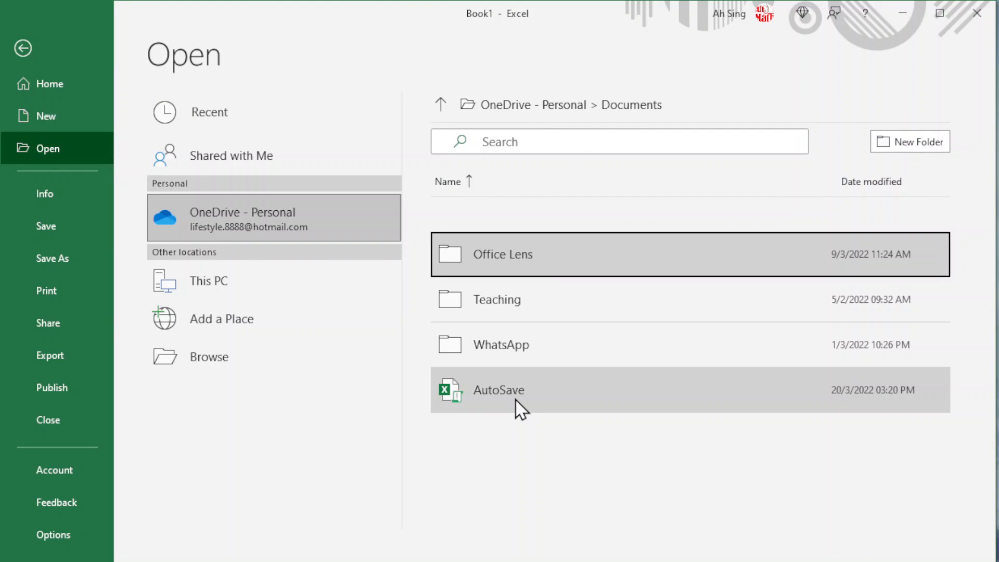
mouse_move(516, 405)
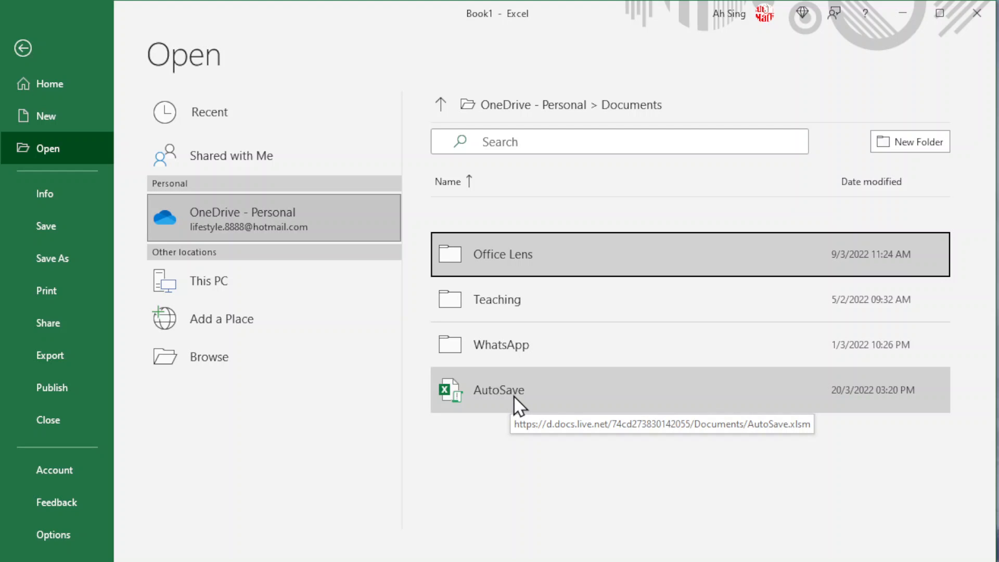
double_click(498, 390)
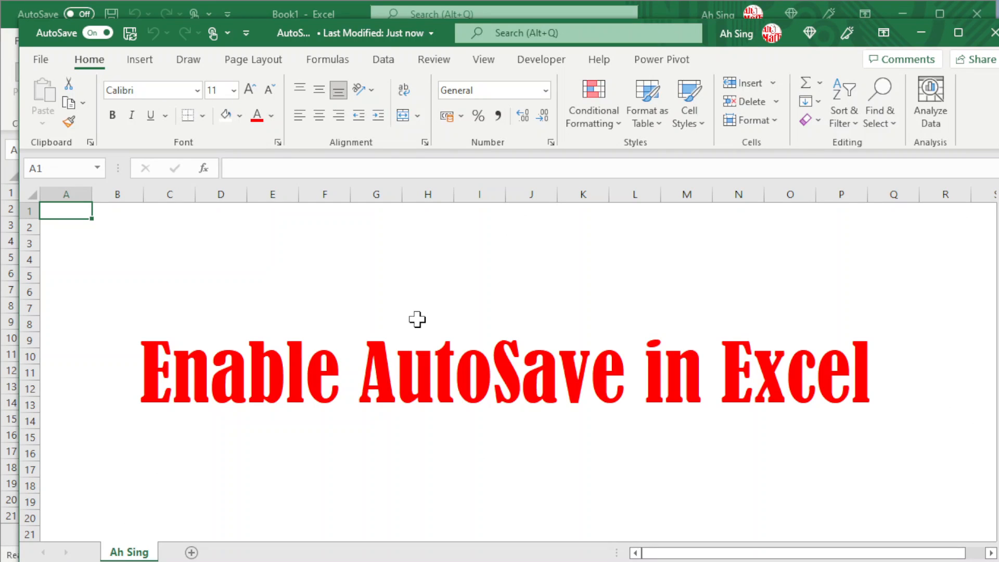
mouse_move(444, 218)
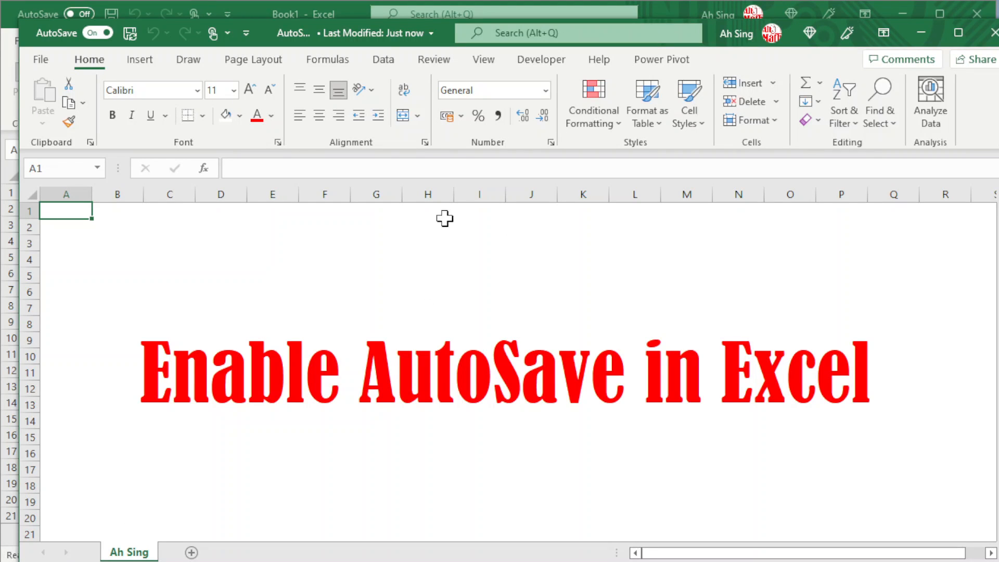